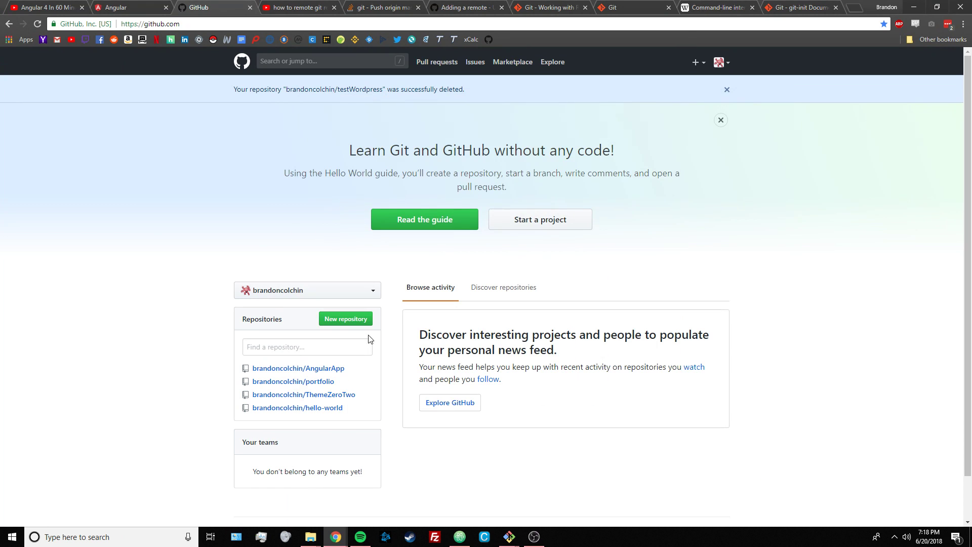
Step: Create a public repository named testWordpress without a README
{"action": "left_click", "coordinate": [345, 318]}
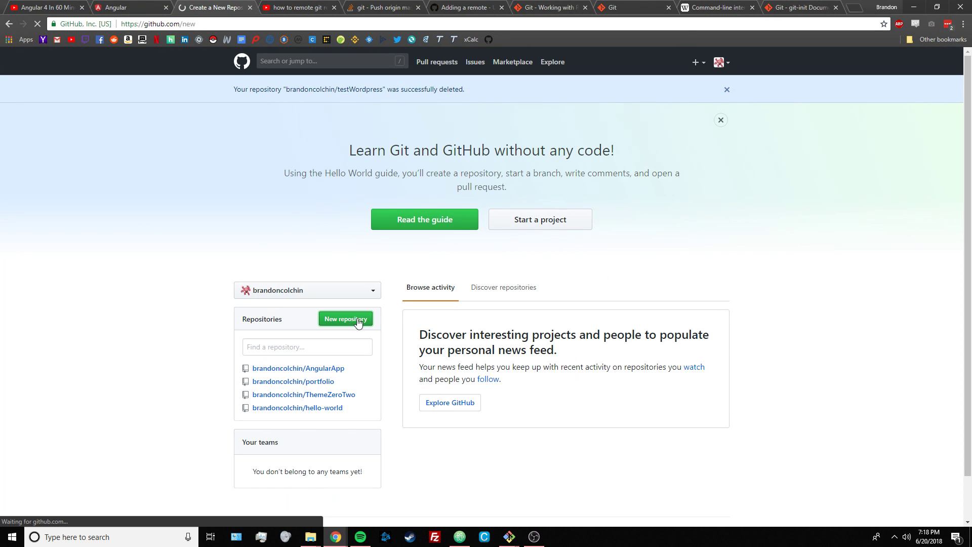
{"action": "left_click", "coordinate": [346, 319]}
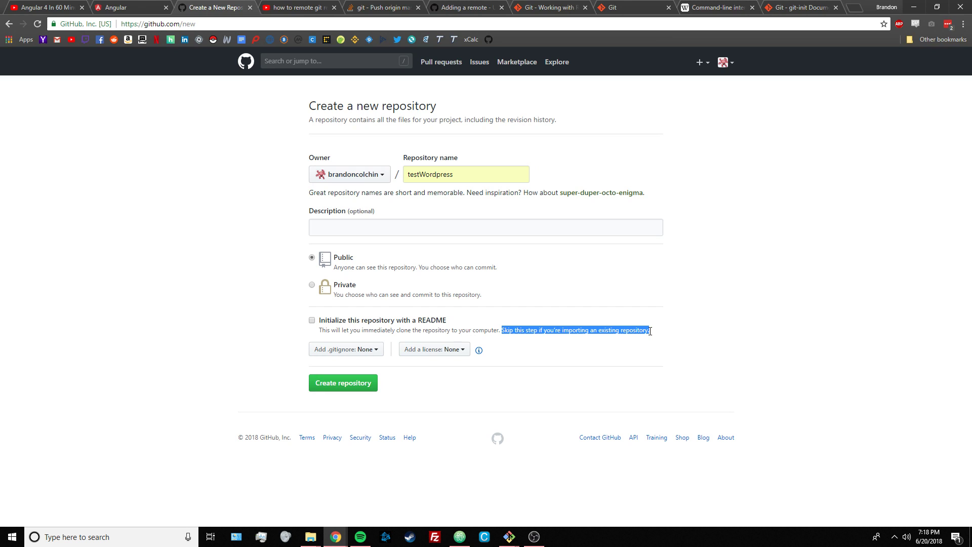
{"action": "mouse_move", "coordinate": [604, 320]}
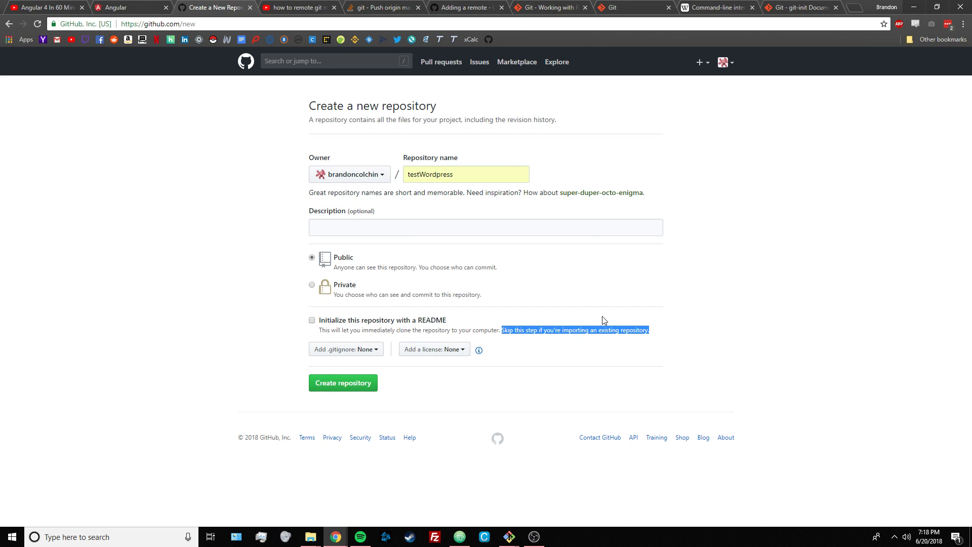
{"action": "left_click", "coordinate": [343, 383]}
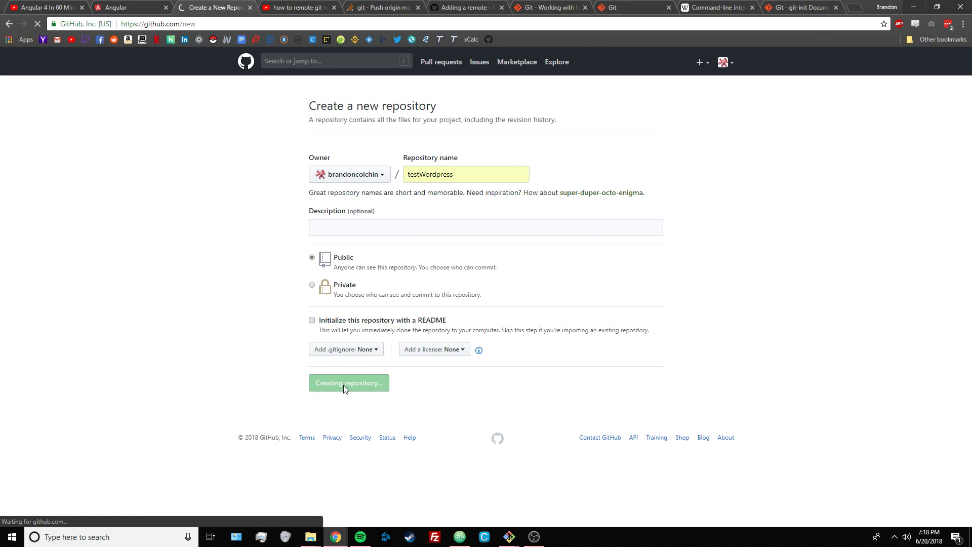
{"action": "left_click", "coordinate": [349, 383]}
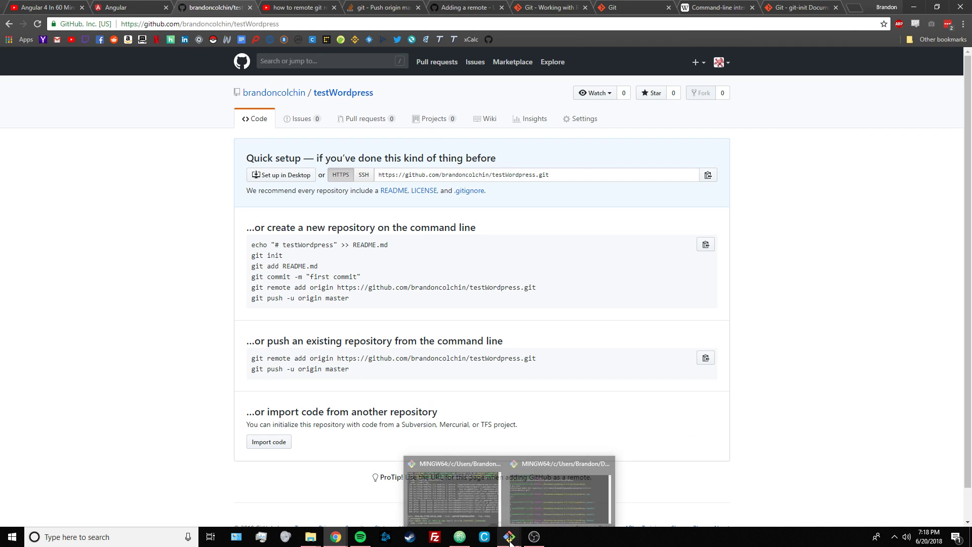
Step: Launch a new Git Bash window, close the stray Command Prompt, and bring Git Bash forward
{"action": "right_click", "coordinate": [508, 537]}
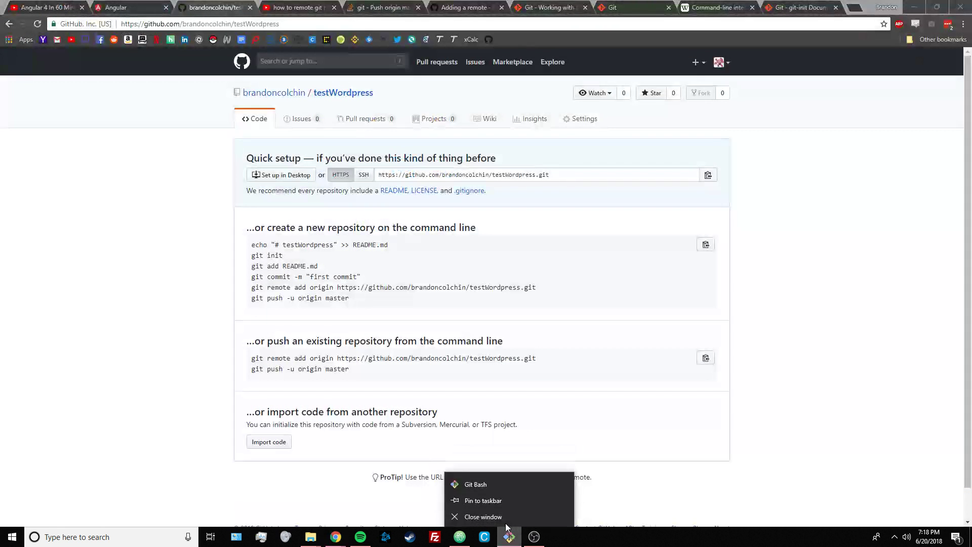
{"action": "left_click", "coordinate": [475, 485]}
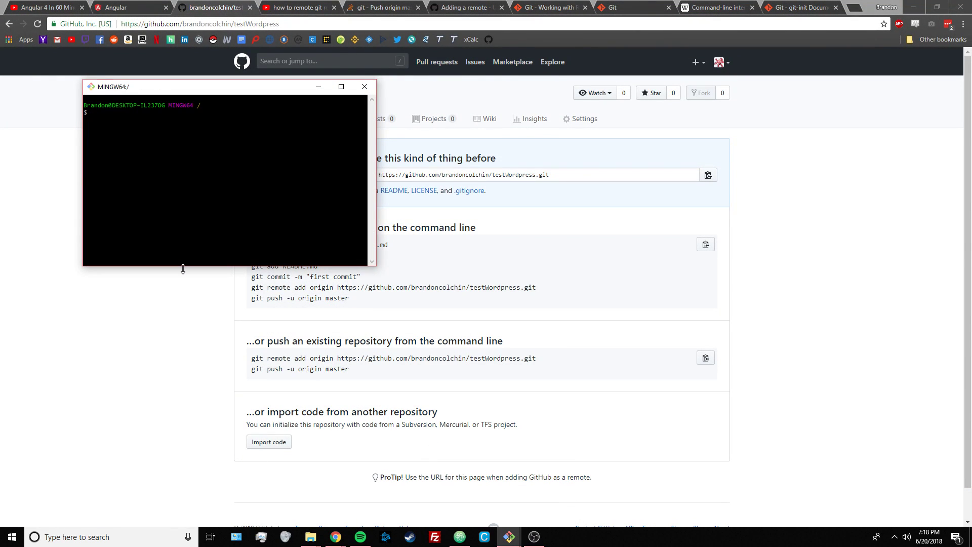
{"action": "left_click", "coordinate": [557, 537]}
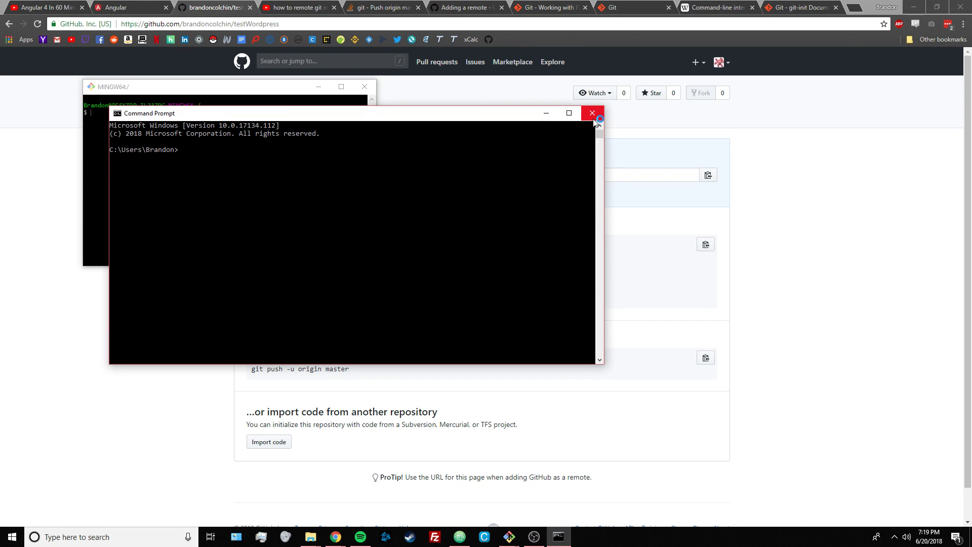
{"action": "left_click", "coordinate": [591, 113]}
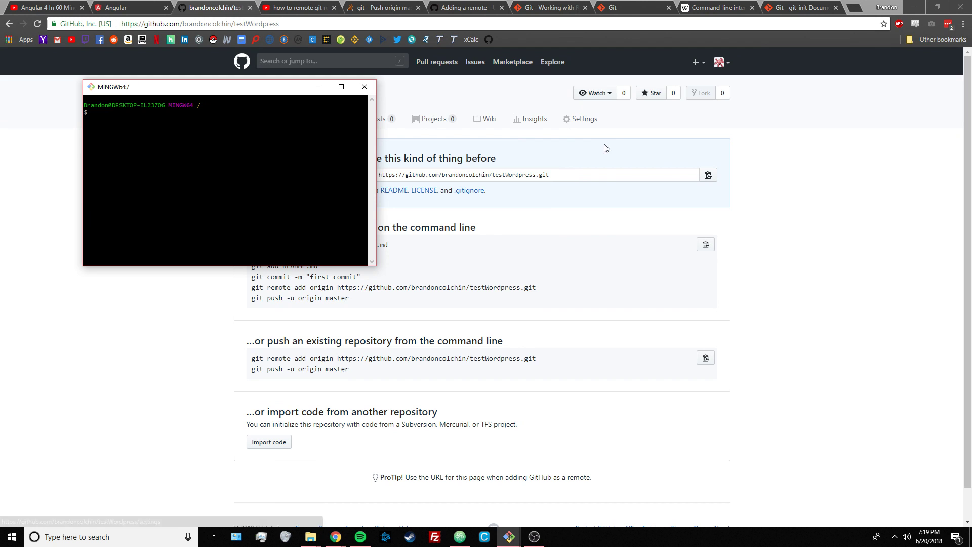
{"action": "left_click", "coordinate": [629, 7]}
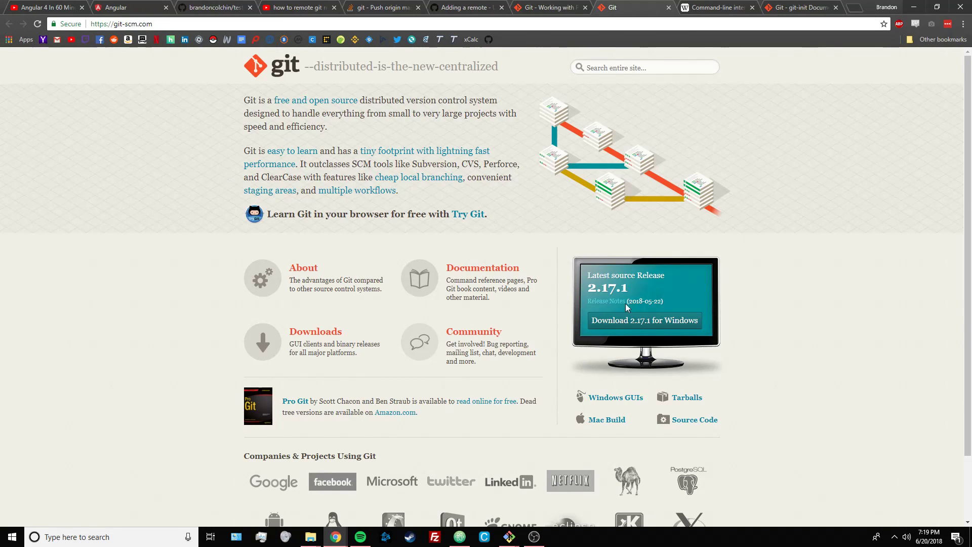
{"action": "mouse_move", "coordinate": [509, 537]}
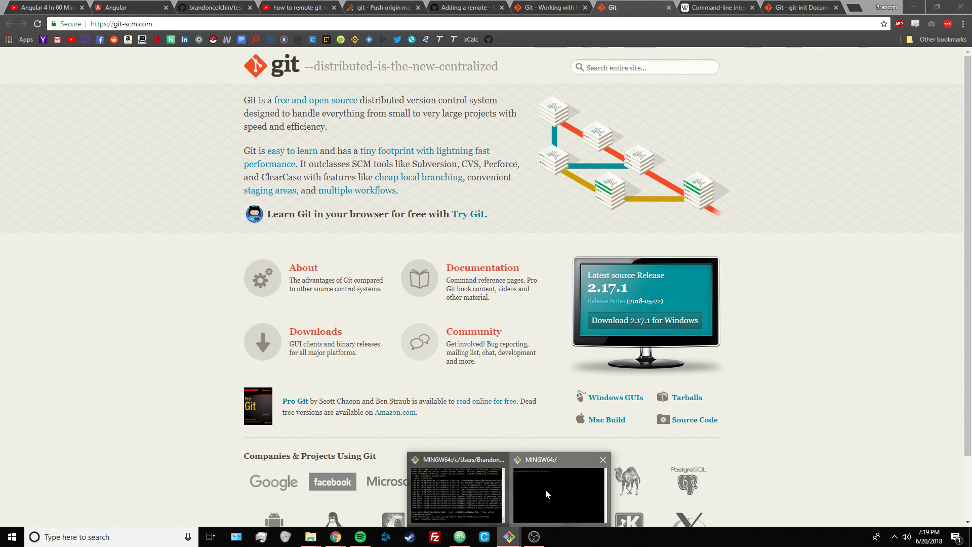
{"action": "left_click", "coordinate": [214, 7]}
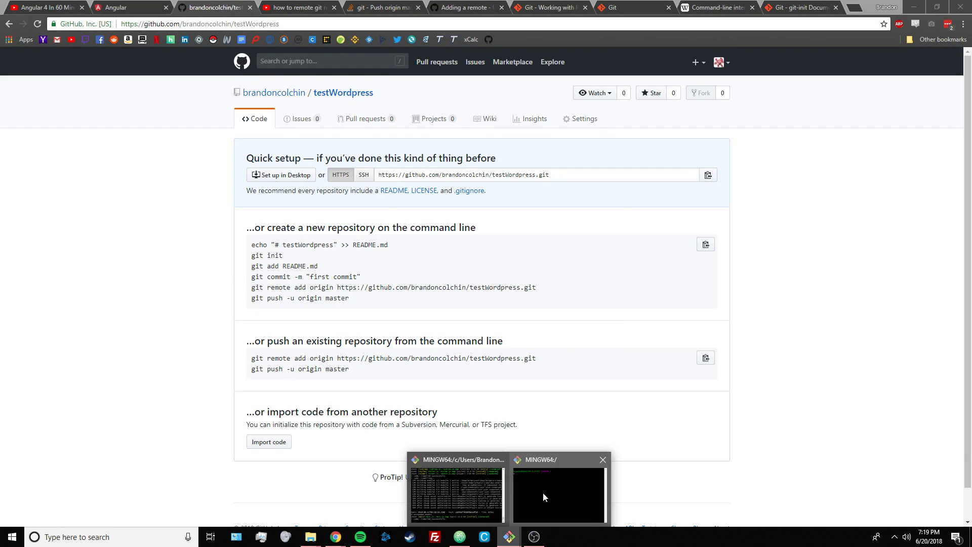
{"action": "left_click", "coordinate": [558, 493]}
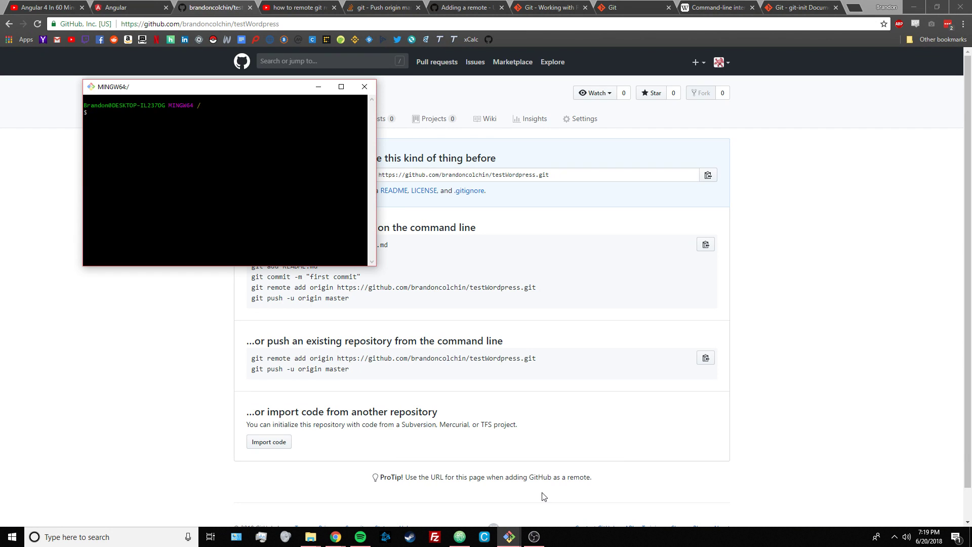
Step: Change into the wordpress-4.9.6-en_CA/wordpress folder and run git init there
{"action": "type", "text": "cd"}
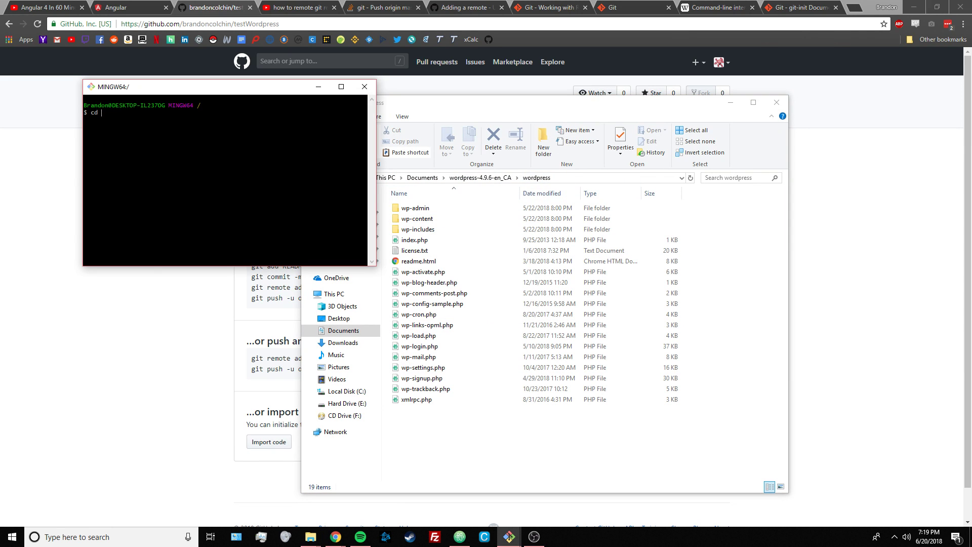
{"action": "key", "text": "Return"}
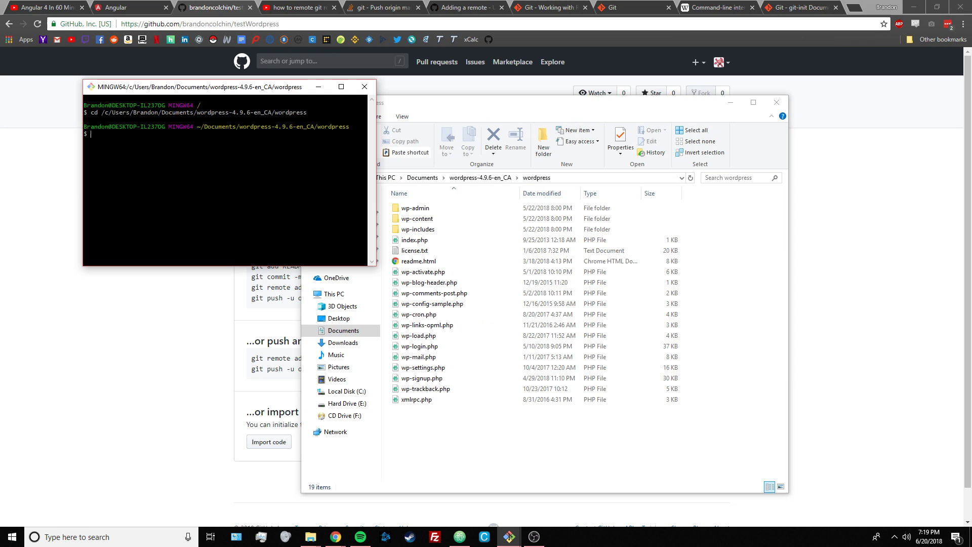
{"action": "type", "text": "git i"}
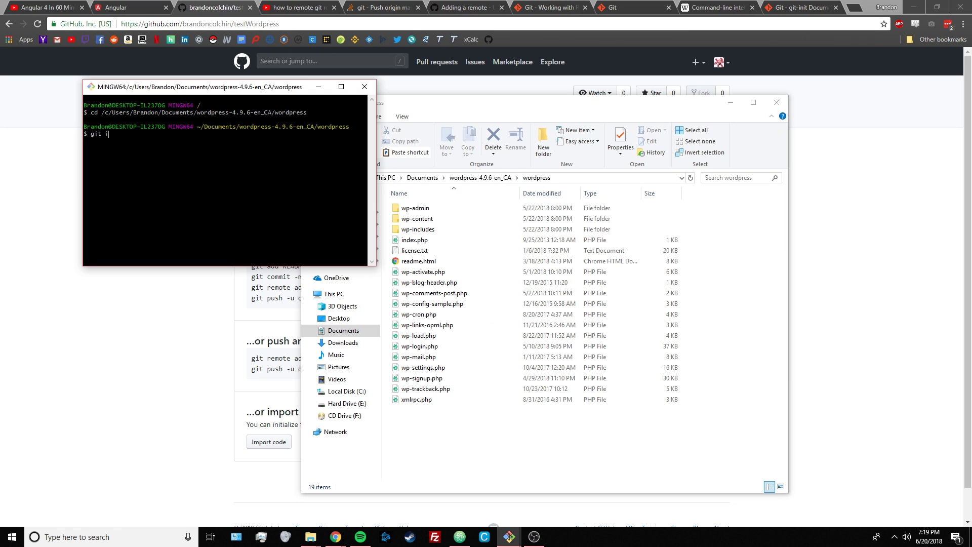
{"action": "key", "text": "Return"}
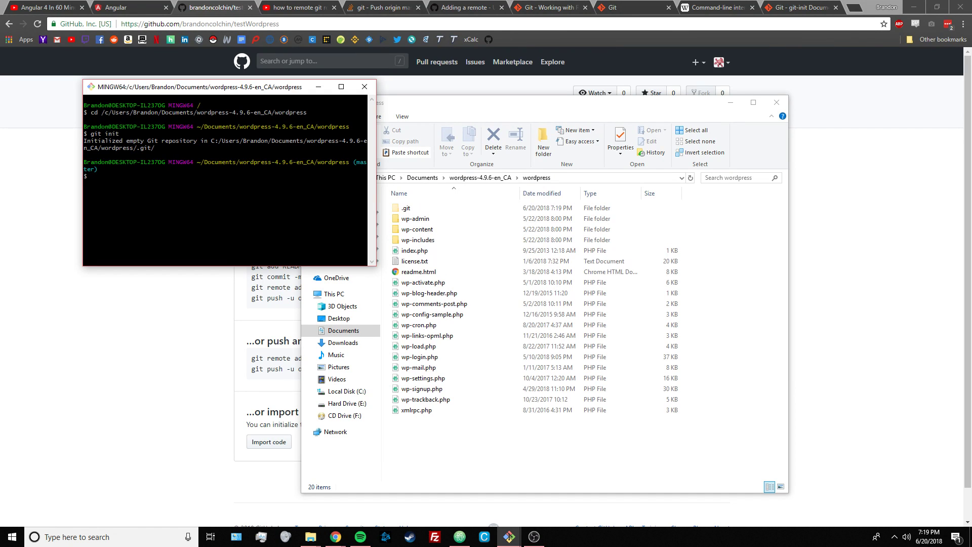
{"action": "left_click", "coordinate": [405, 207]}
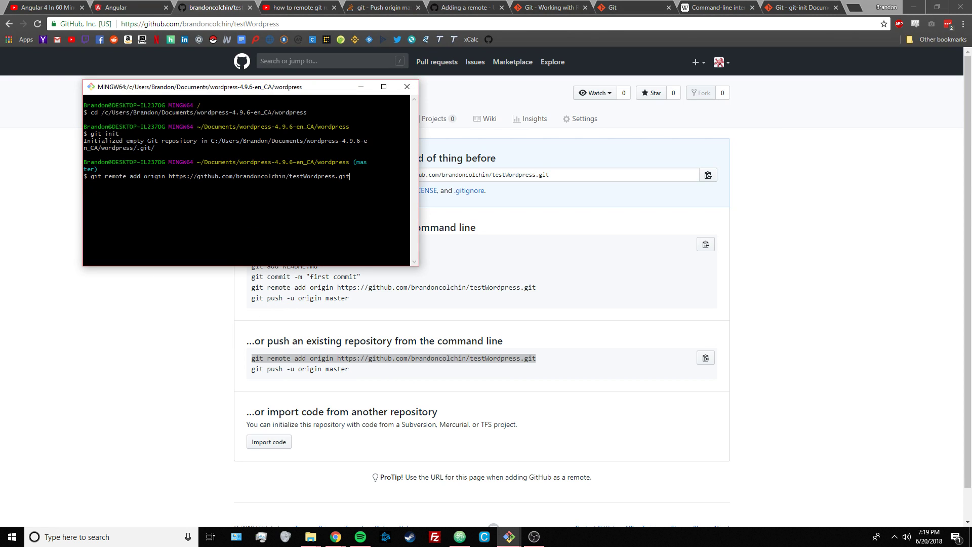
Step: Add the testWordpress URL as origin, verify with git remote, and try git push -u origin master
{"action": "key", "text": "Return"}
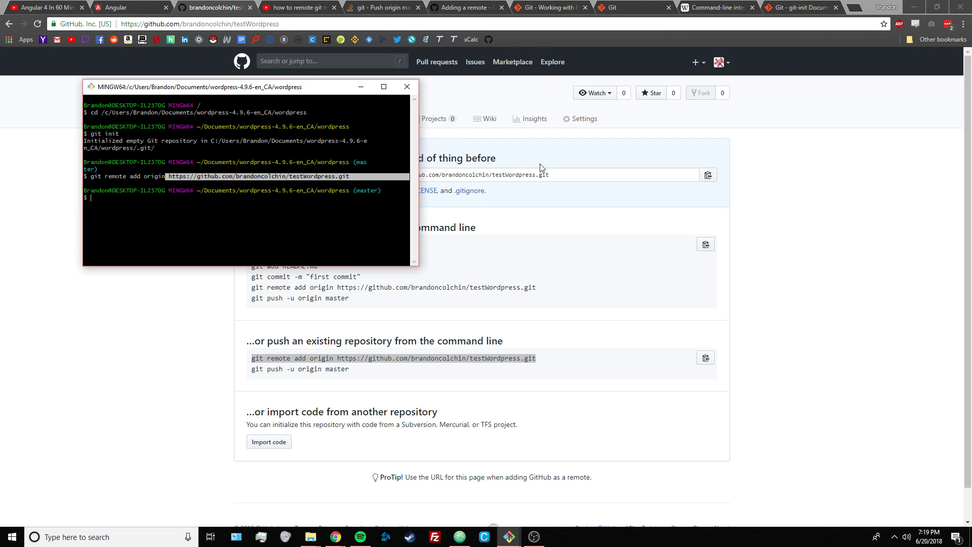
{"action": "mouse_move", "coordinate": [543, 199]}
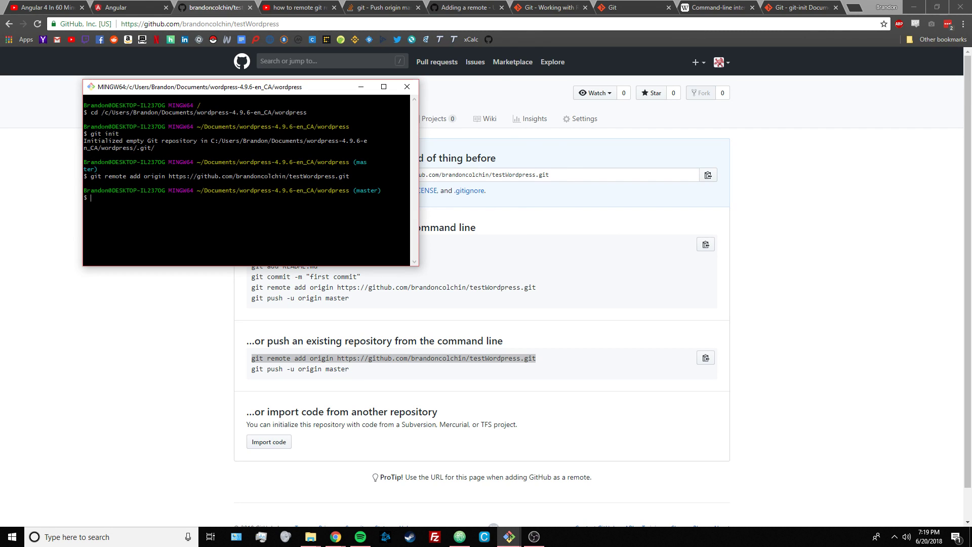
{"action": "type", "text": "git"}
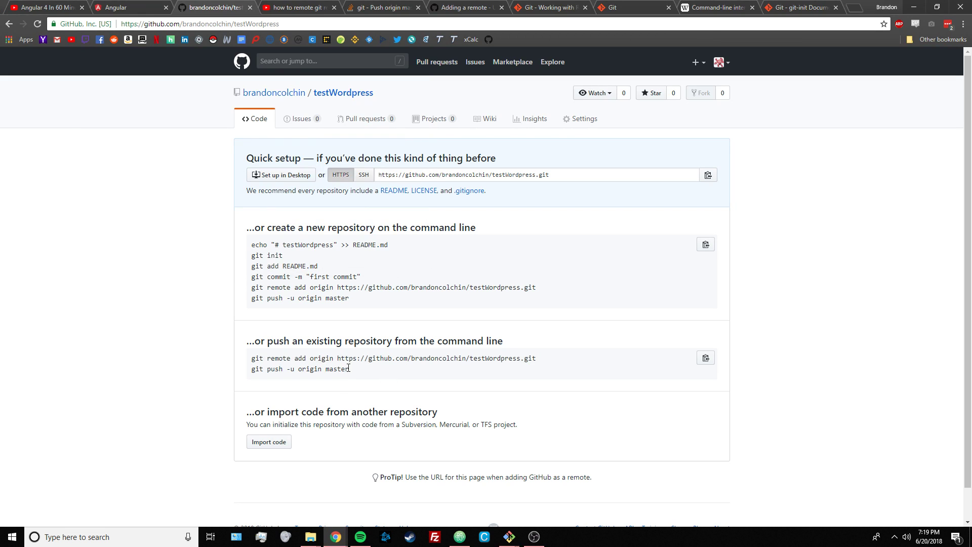
{"action": "double_click", "coordinate": [298, 369]}
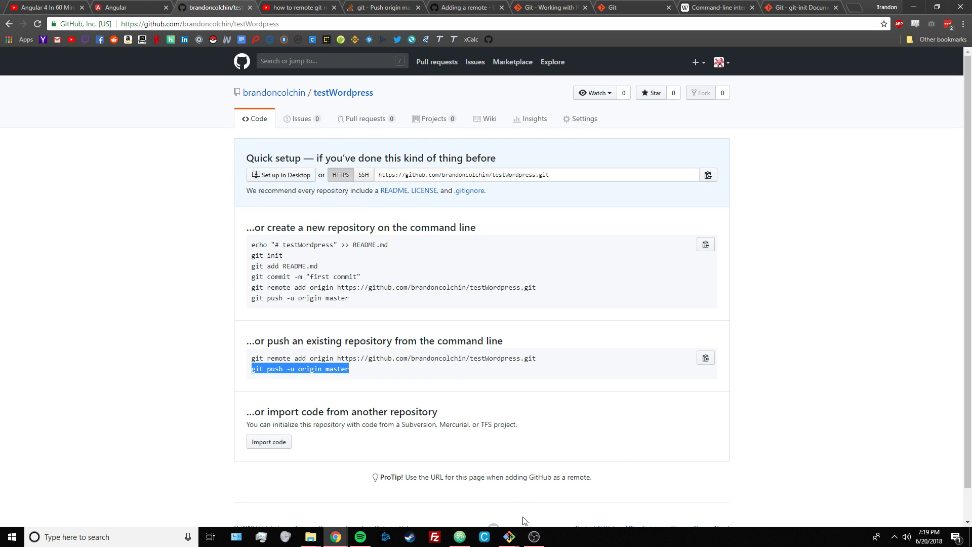
{"action": "left_click", "coordinate": [508, 537]}
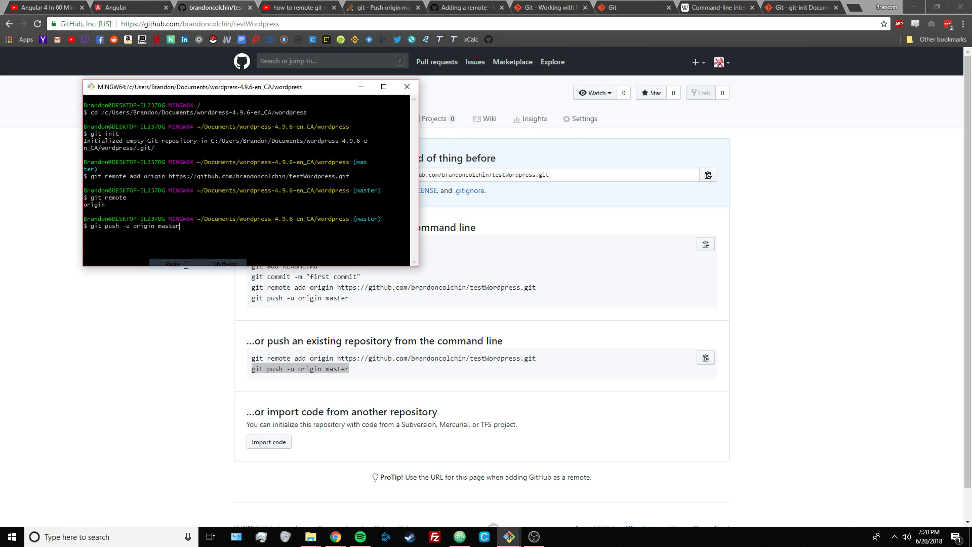
{"action": "key", "text": "Return"}
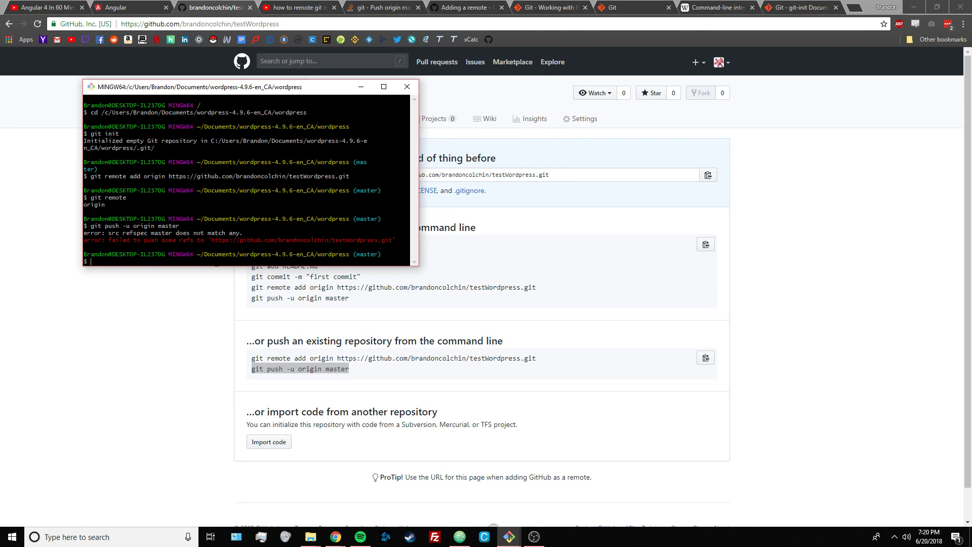
Step: Stage all files with git add . and commit them with message 'initial commit'
{"action": "type", "text": "git add -"}
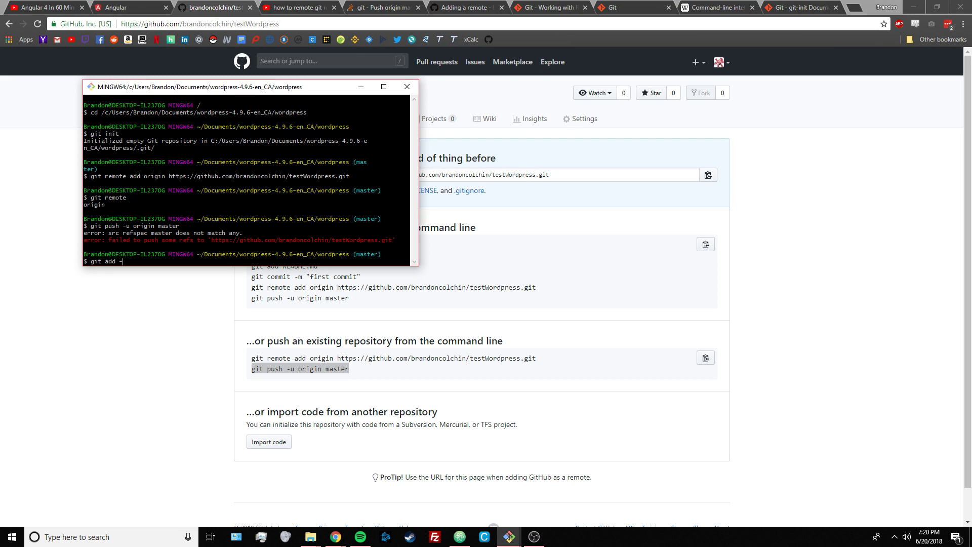
{"action": "key", "text": "Return"}
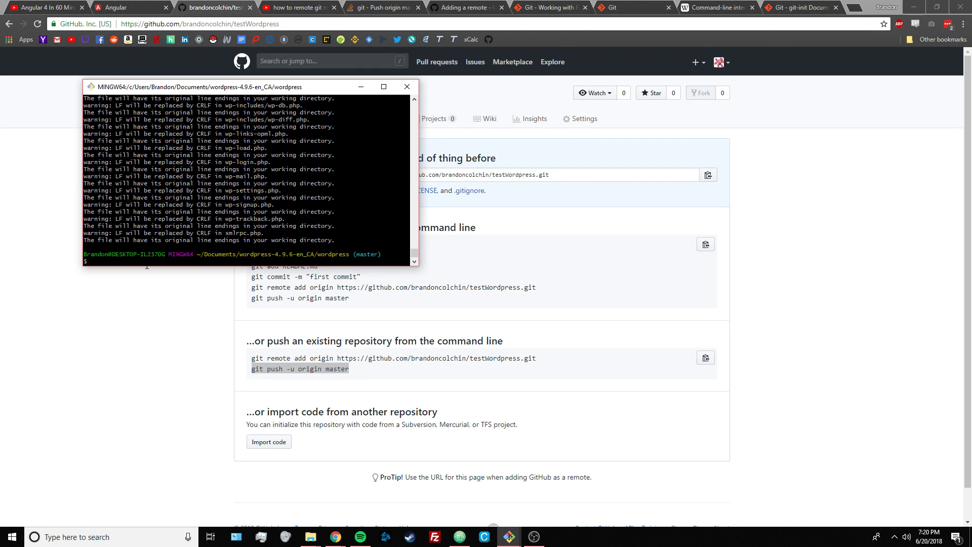
{"action": "type", "text": "git c"}
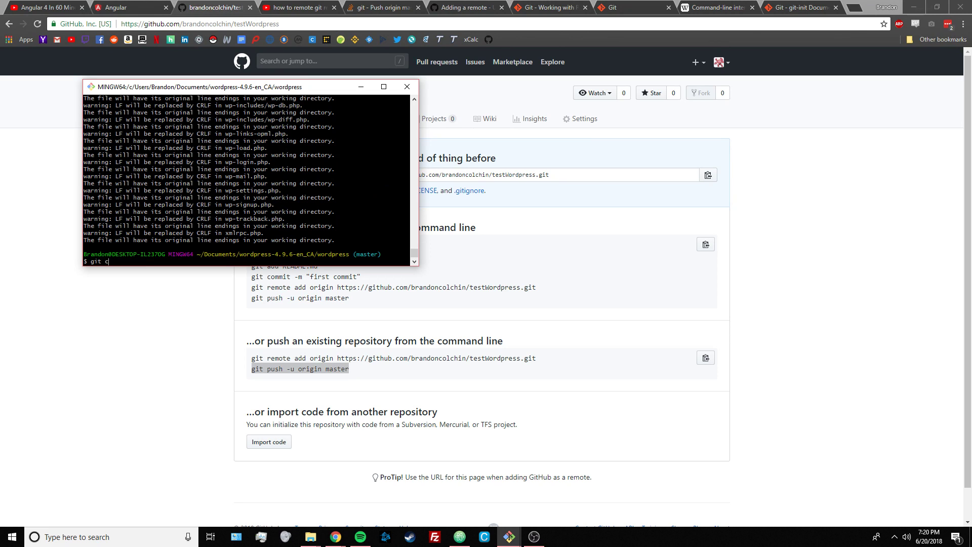
{"action": "type", "text": "ommit"}
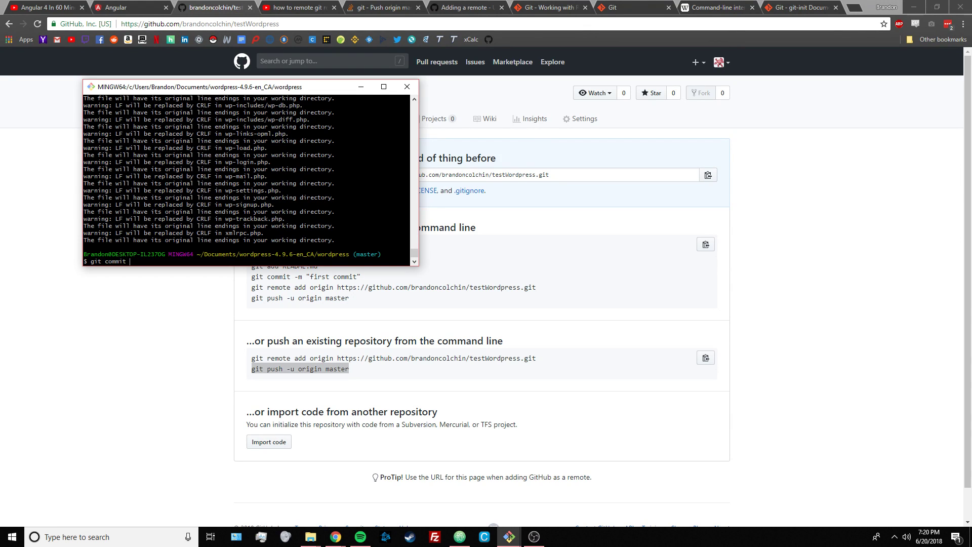
{"action": "type", "text": "-m '"}
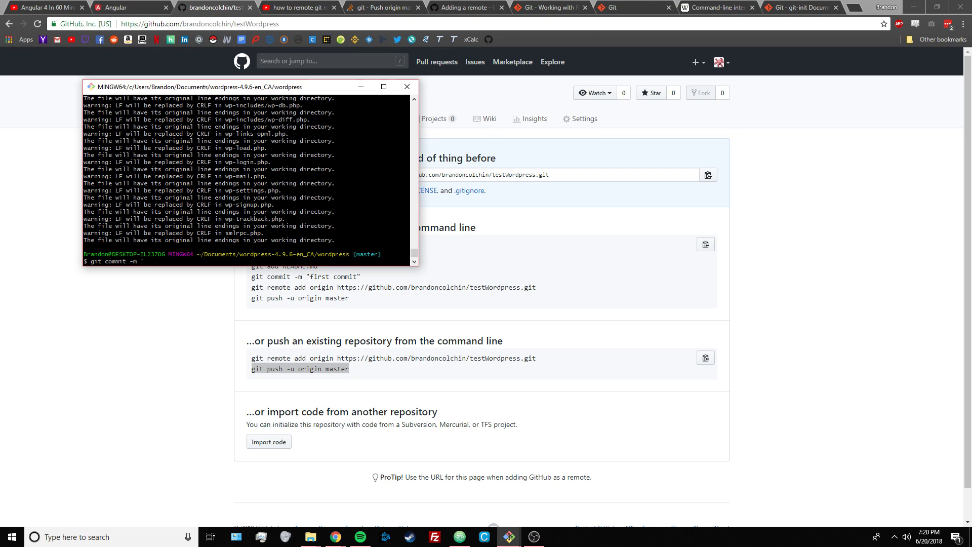
{"action": "type", "text": "initial c"}
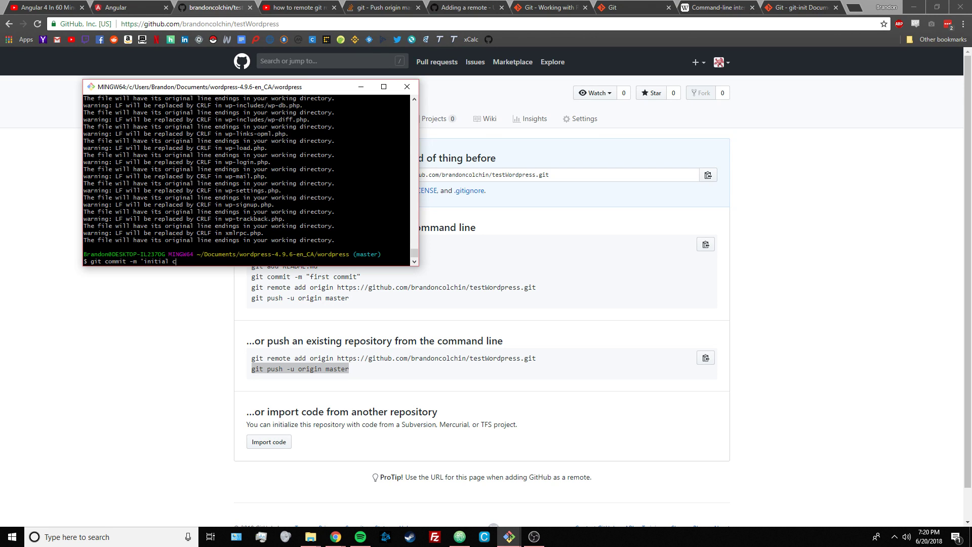
{"action": "type", "text": "ommit'"}
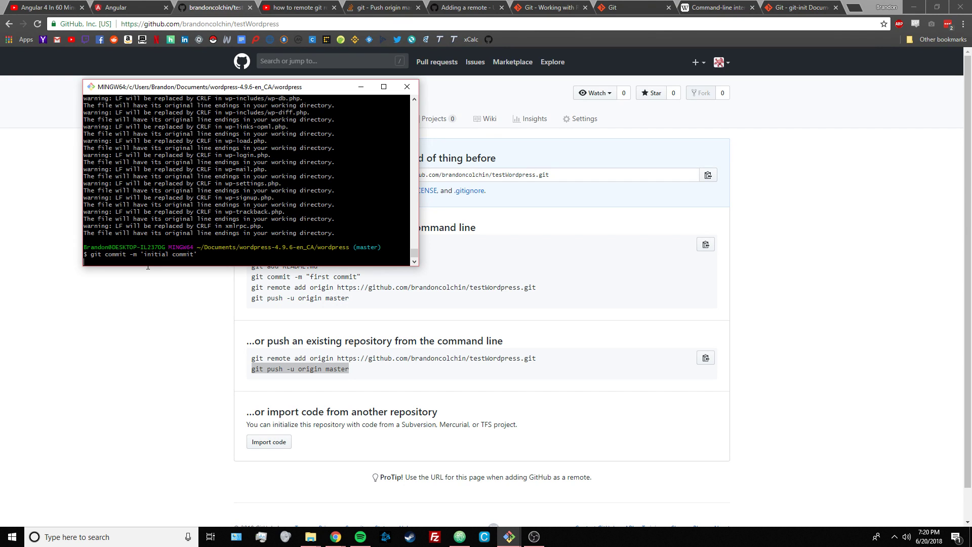
{"action": "key", "text": "Return"}
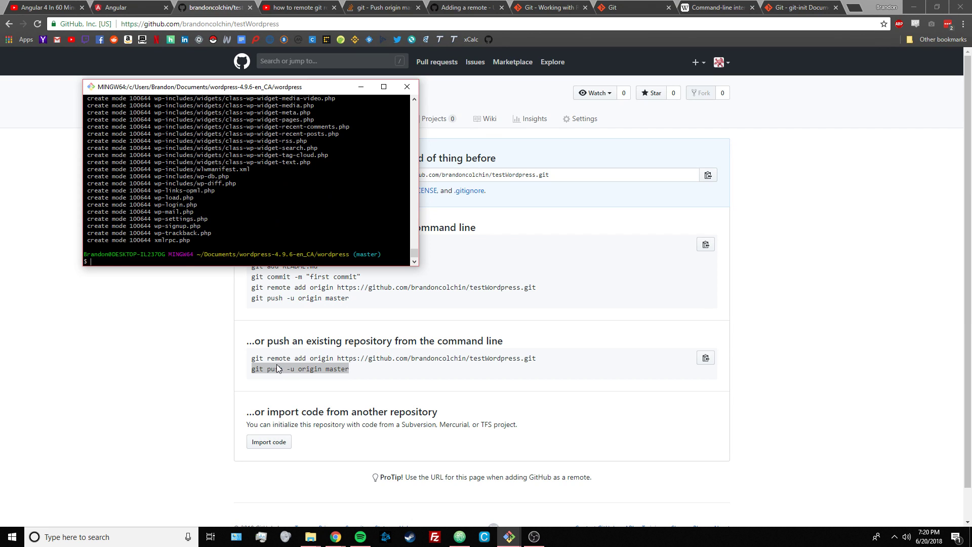
Step: Run git push -u origin master, then browse the uploaded WordPress files on GitHub
{"action": "type", "text": "git push -u origin master"}
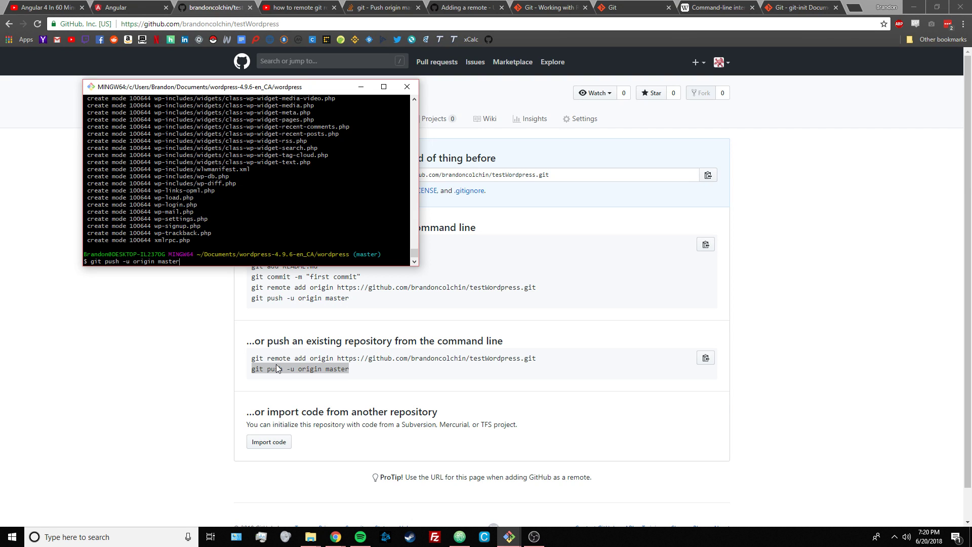
{"action": "key", "text": "Return"}
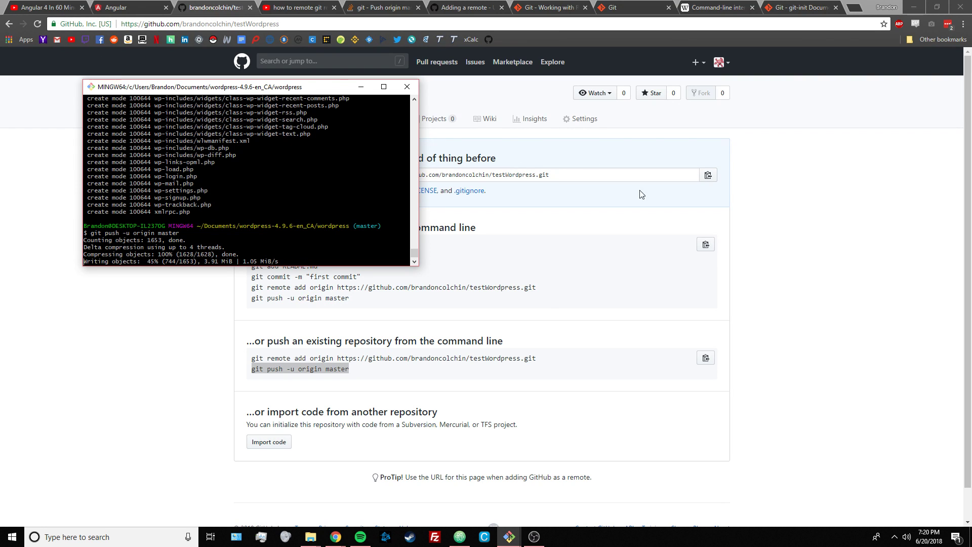
{"action": "mouse_move", "coordinate": [223, 341]}
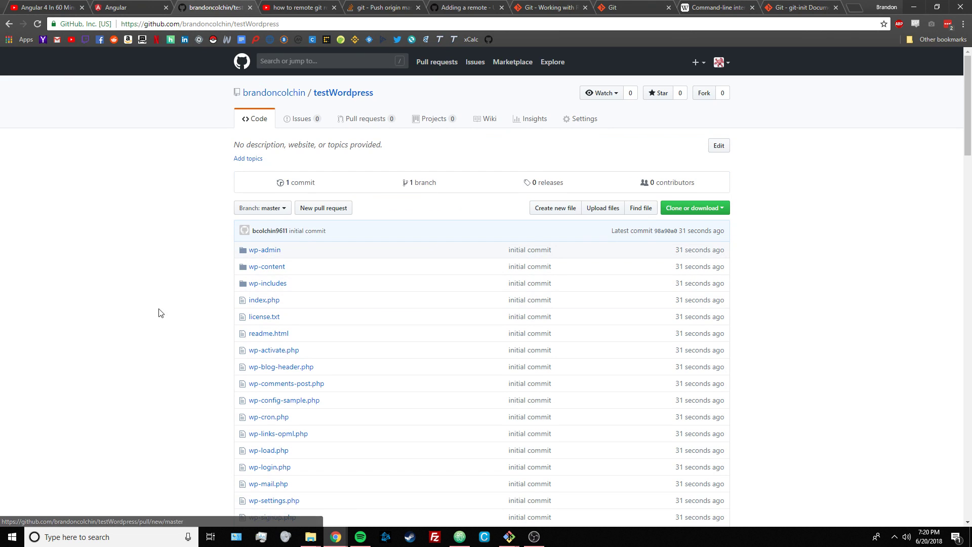
{"action": "scroll", "scroll_direction": "down", "scroll_amount": 3}
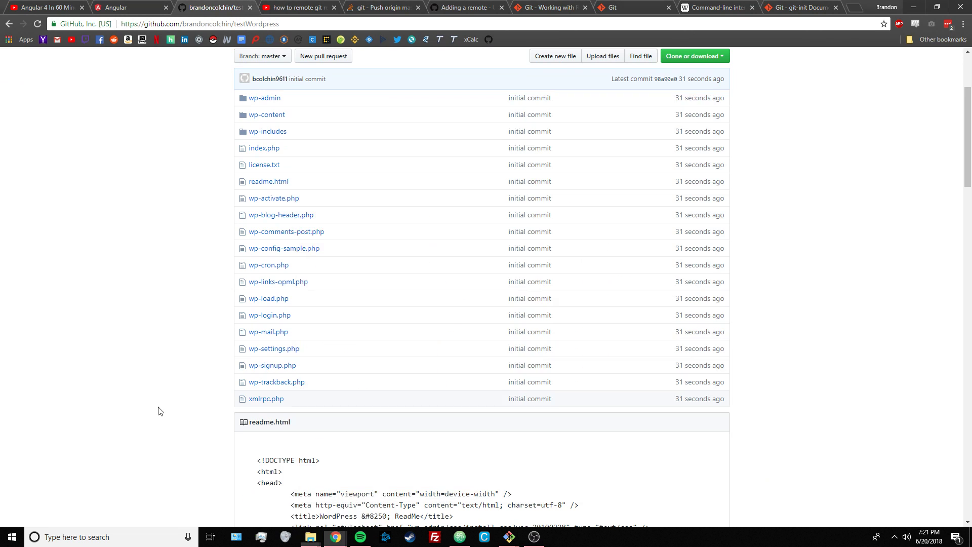
{"action": "scroll", "scroll_direction": "up", "scroll_amount": 3}
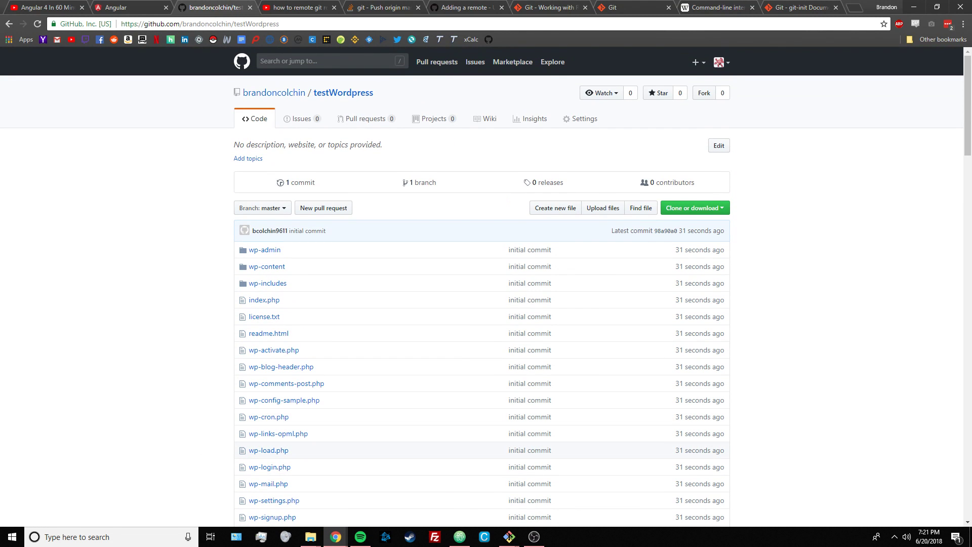